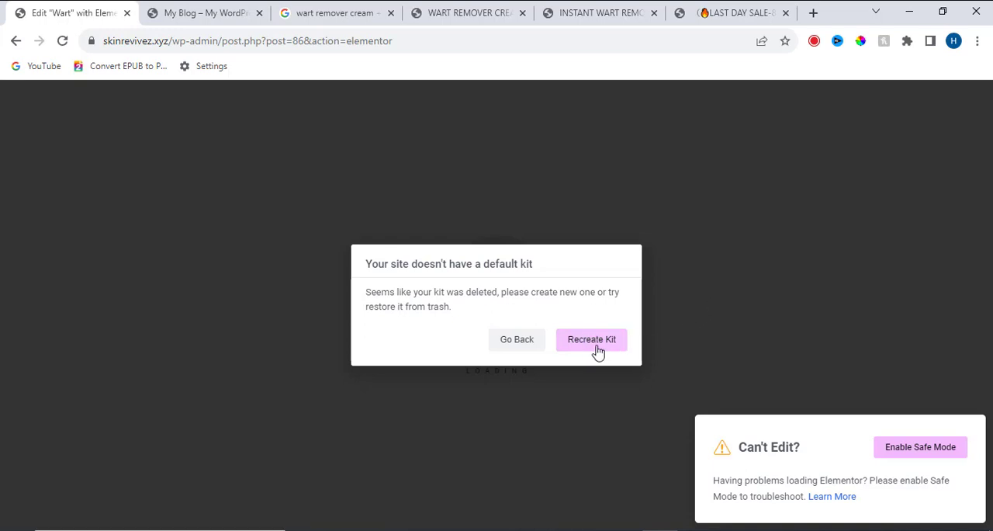
# Step: Choose Recreate Kit in the missing default kit warning to reach Elementor Tools
pyautogui.click(591, 339)
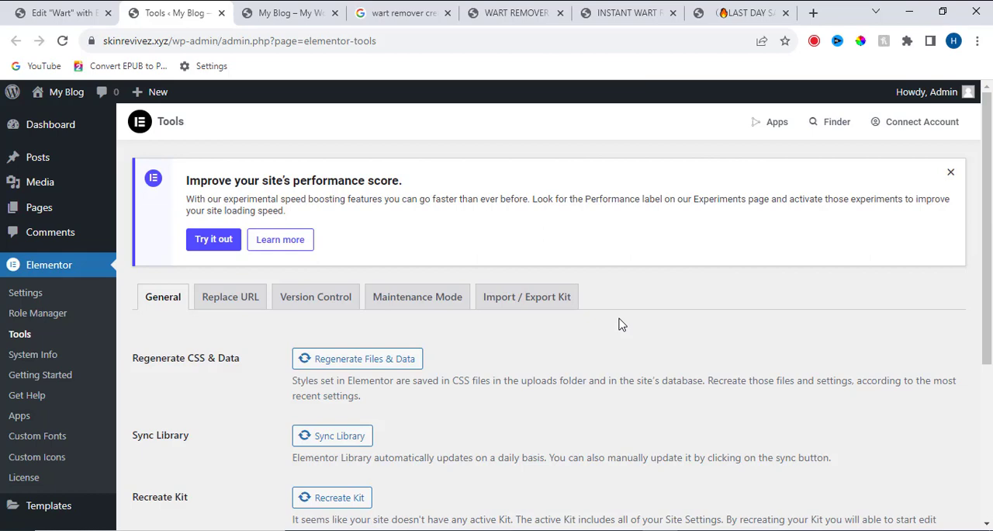
# Step: Regenerate Elementor's CSS files and data on the General tools tab
pyautogui.scroll(-3)
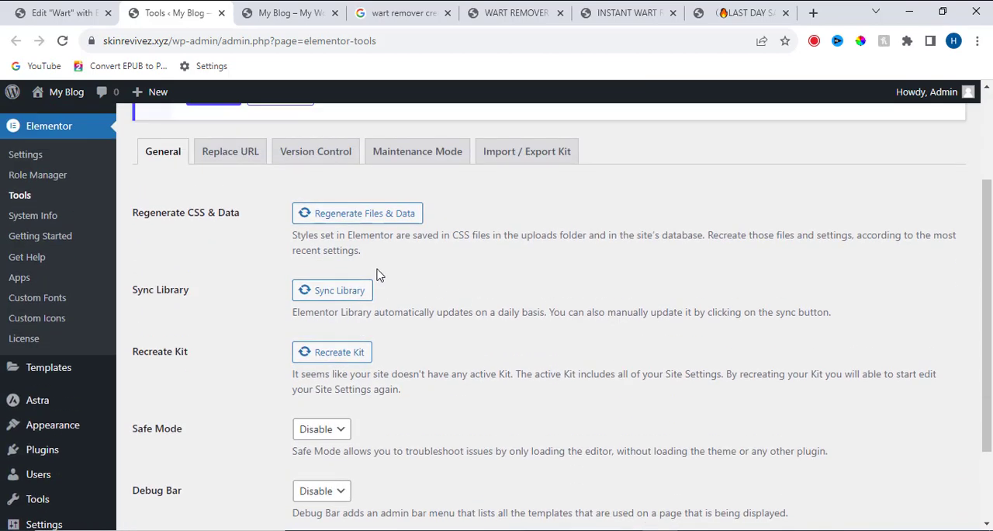
pyautogui.moveTo(370, 259)
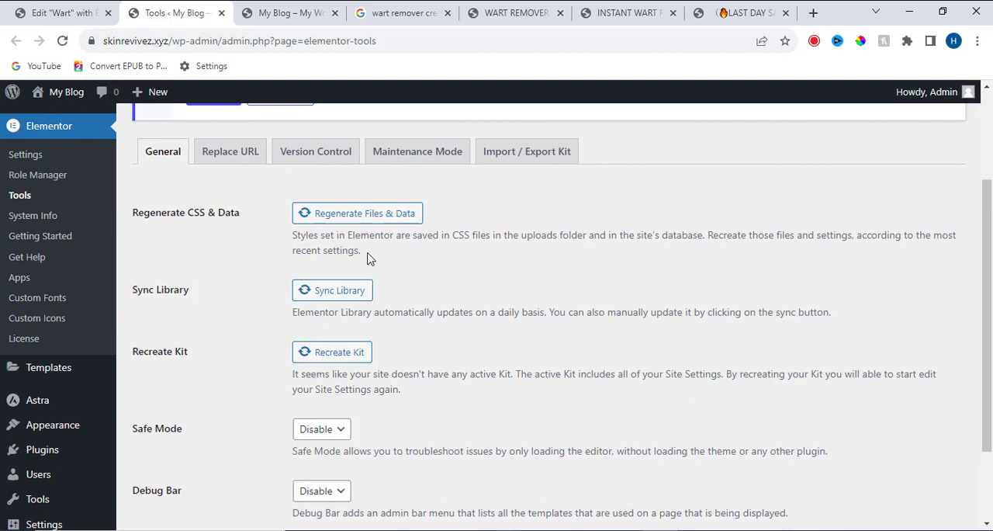
pyautogui.click(356, 212)
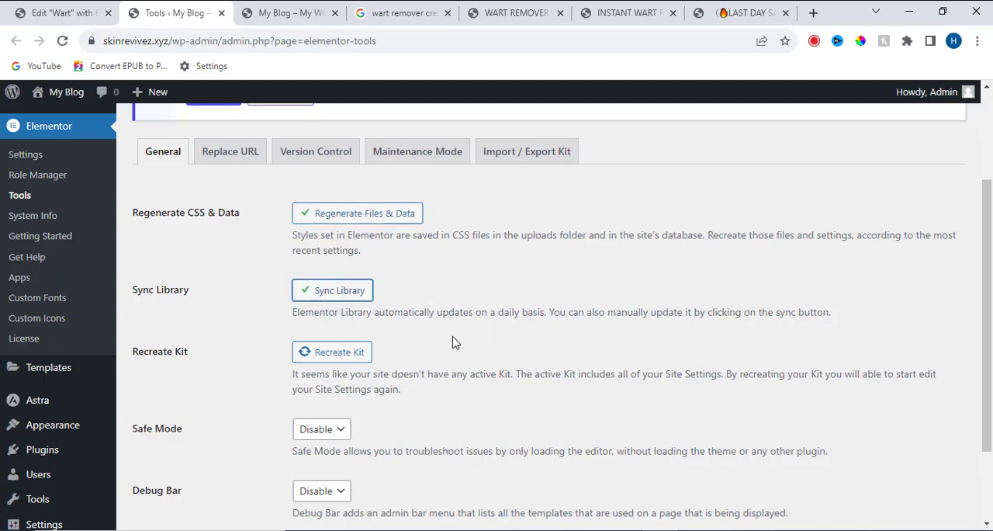
# Step: Recreate the missing Elementor kit, then save the Tools page settings
pyautogui.scroll(-3)
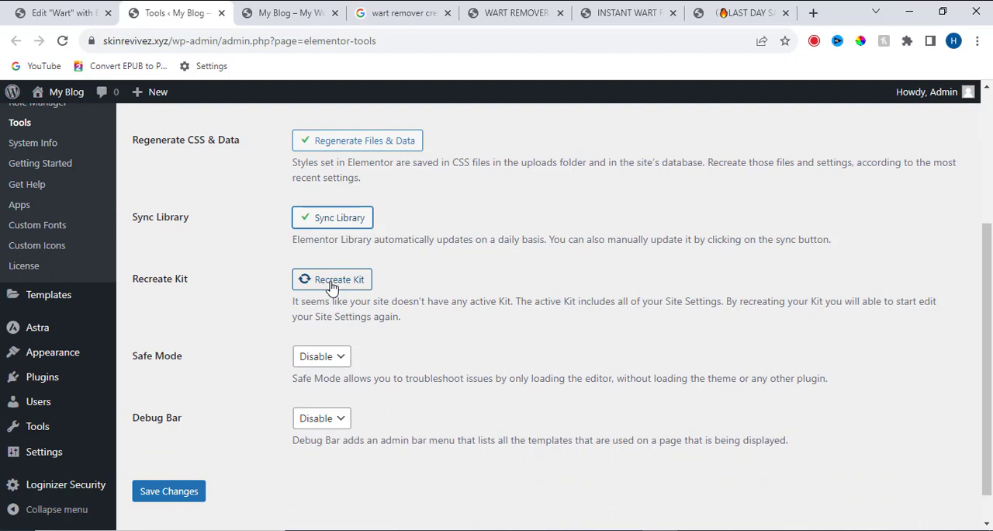
pyautogui.click(339, 280)
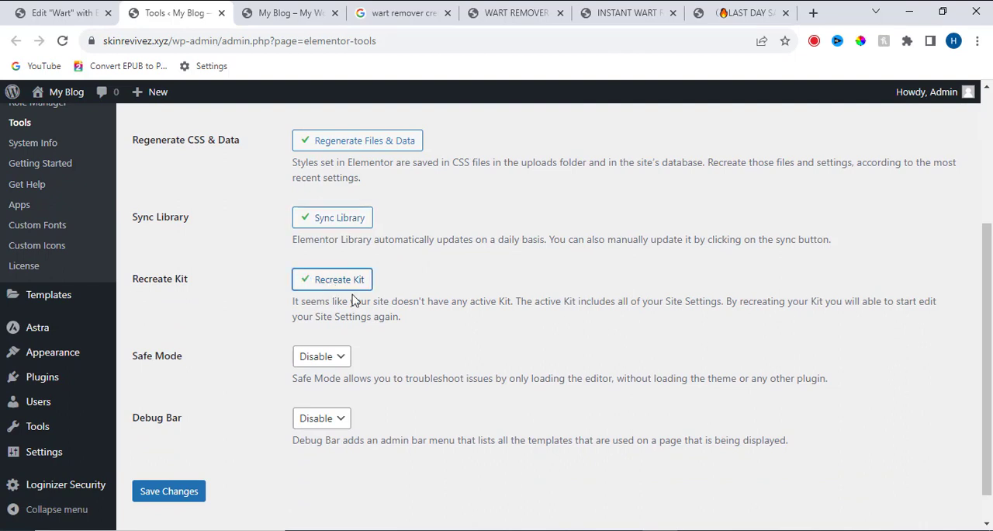
pyautogui.click(168, 490)
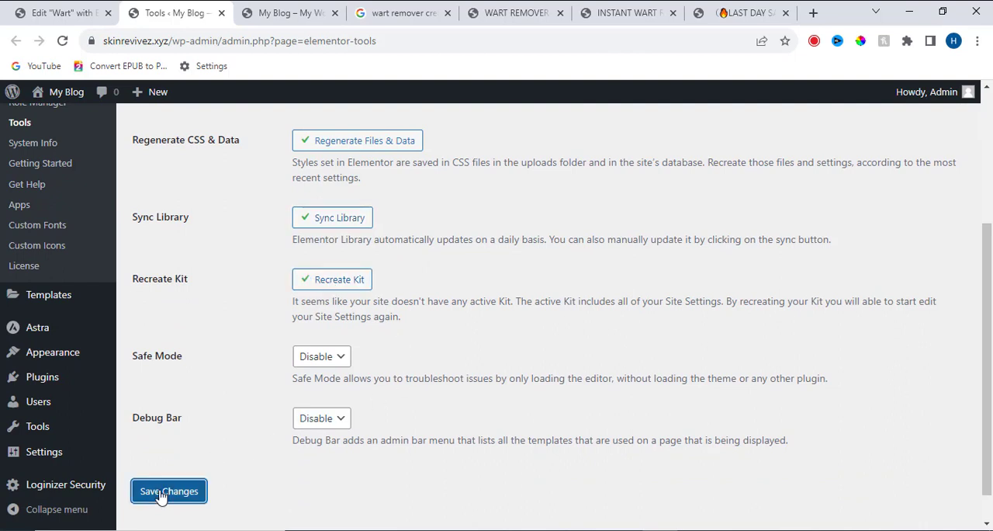
pyautogui.click(168, 490)
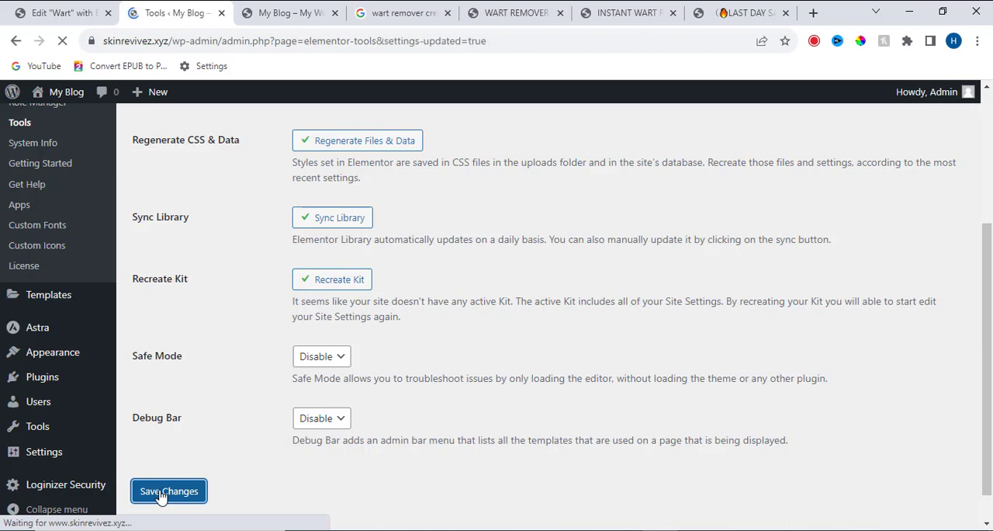
pyautogui.click(168, 491)
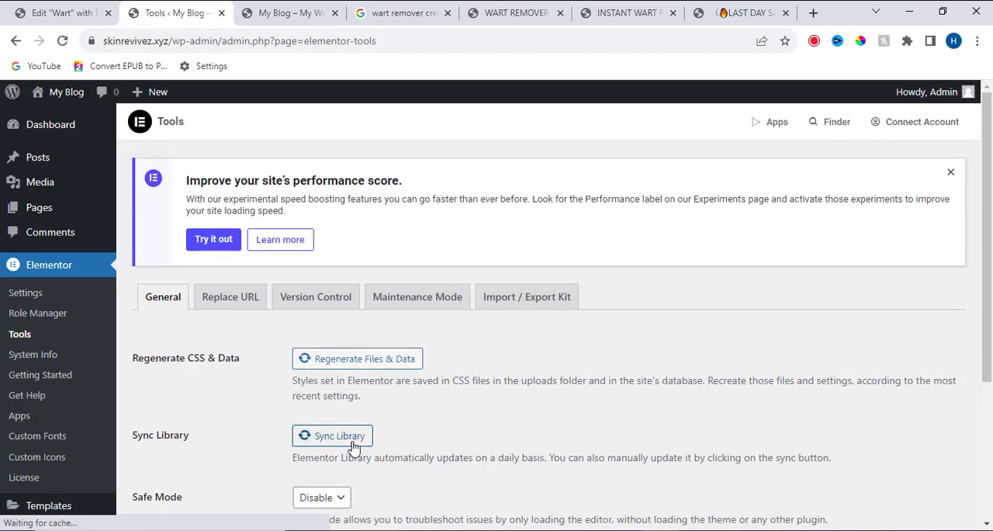
pyautogui.scroll(-3)
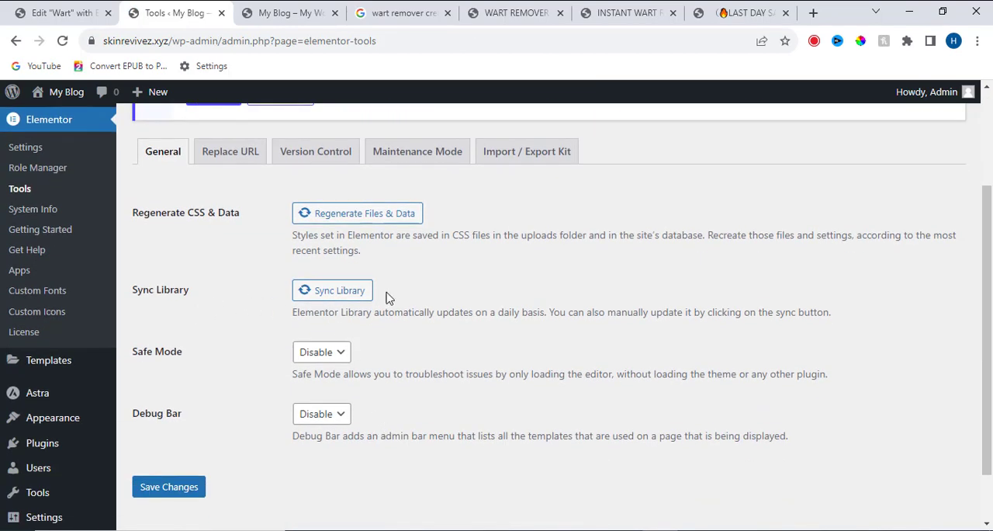
pyautogui.moveTo(562, 217)
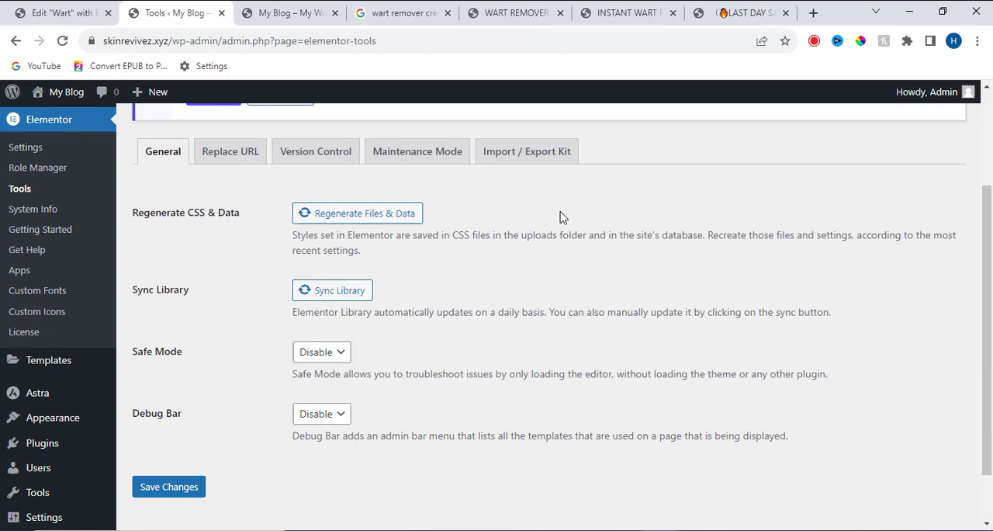